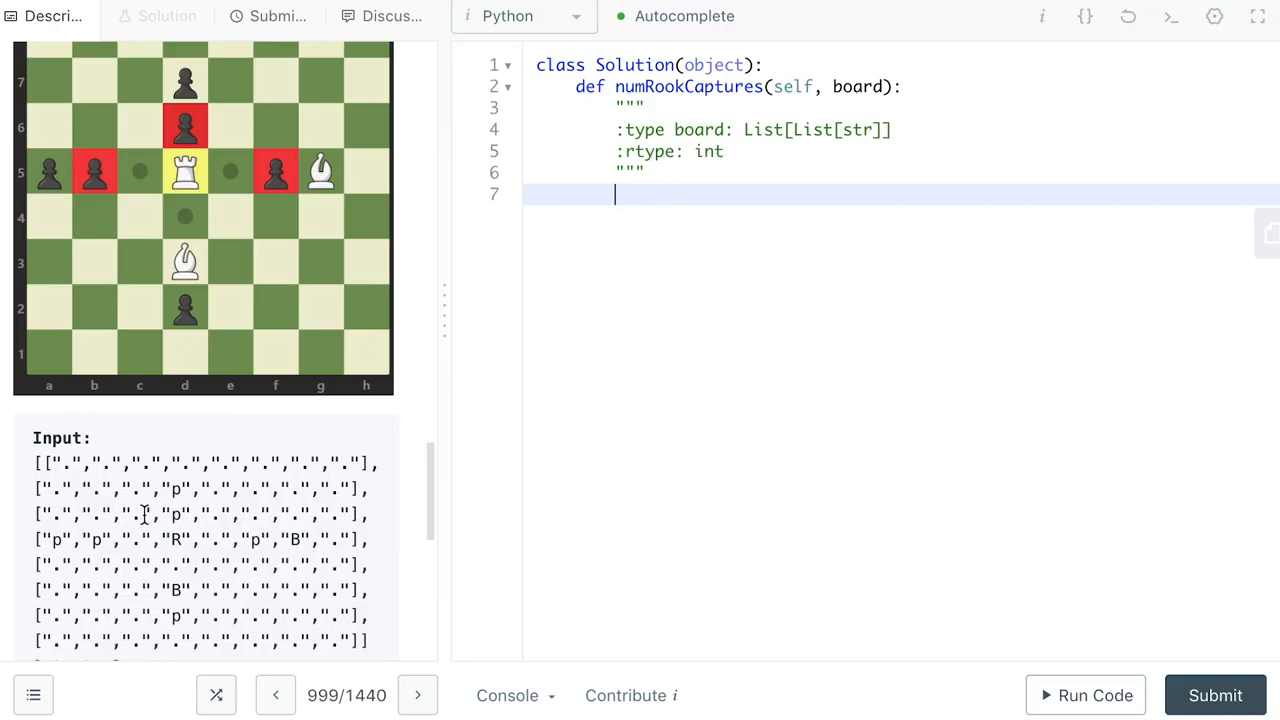
{"action": "mouse_move", "coordinate": [678, 196]}
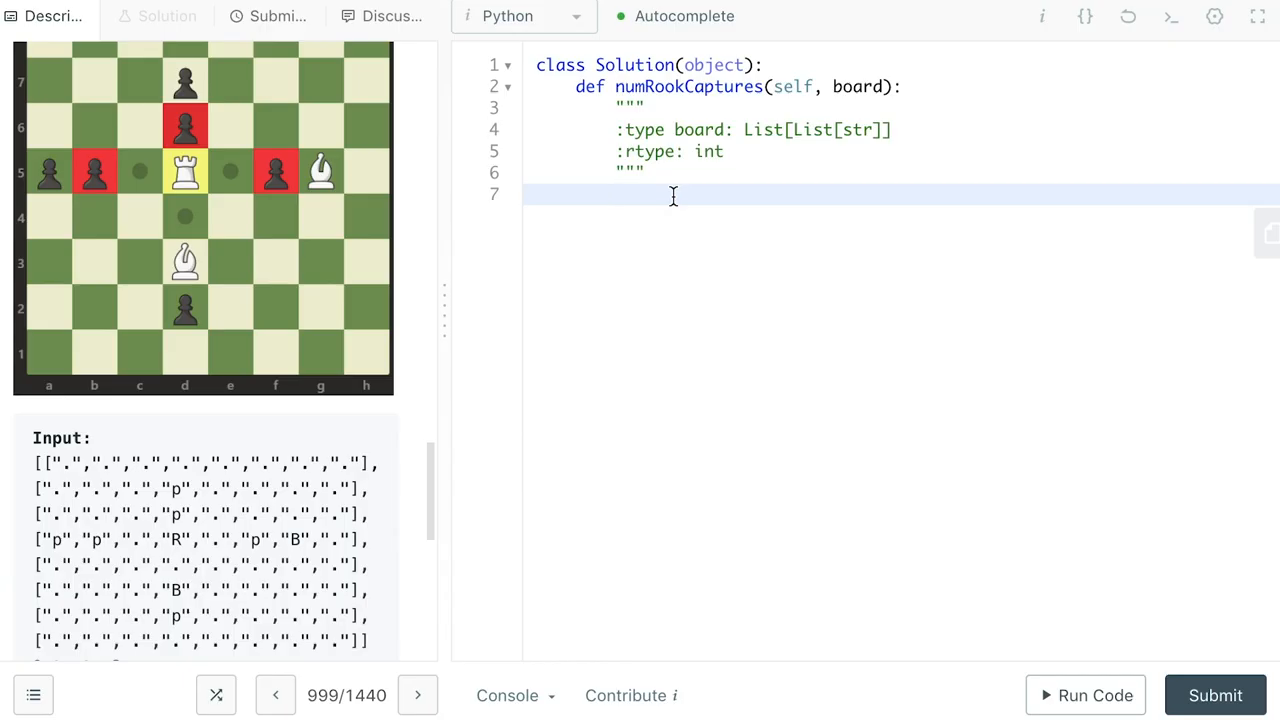
Write the return summing 'Rp' and 'pR' counts over board rows and zipped columns, joined with dots removed
{"action": "type", "text": "for row in"}
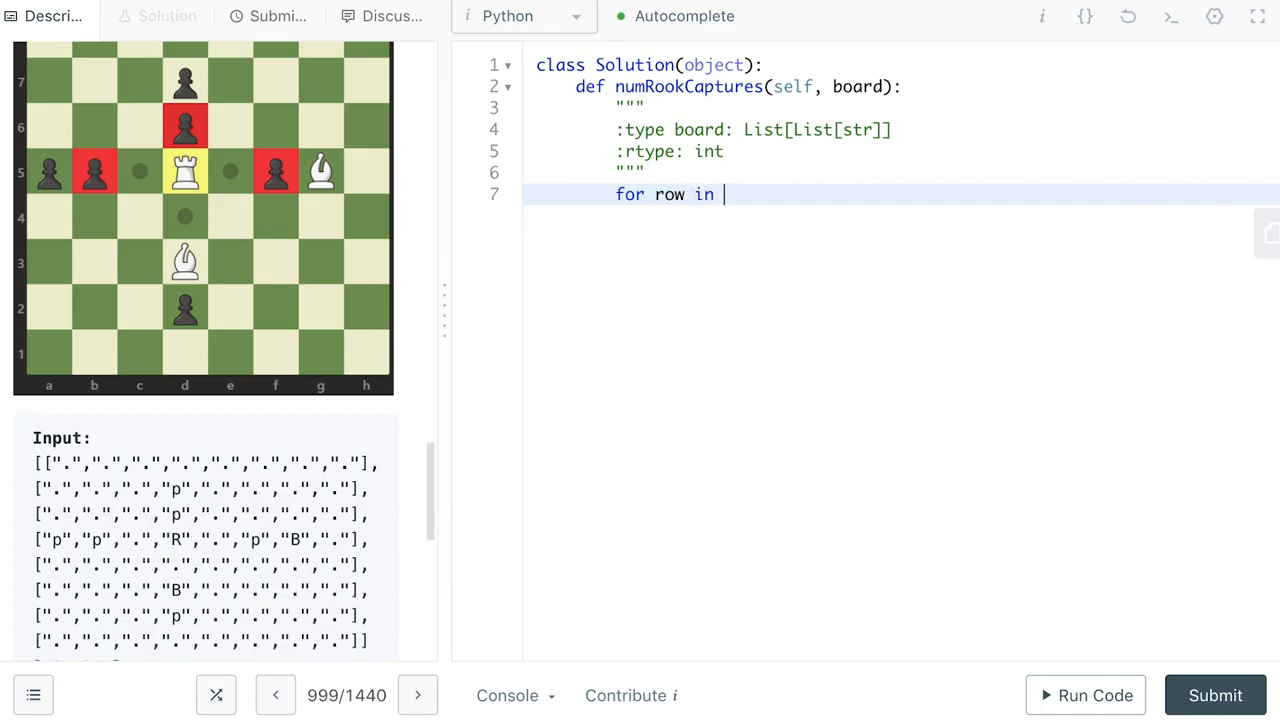
{"action": "type", "text": "(board + zip(*board)) if 'R' in row]"}
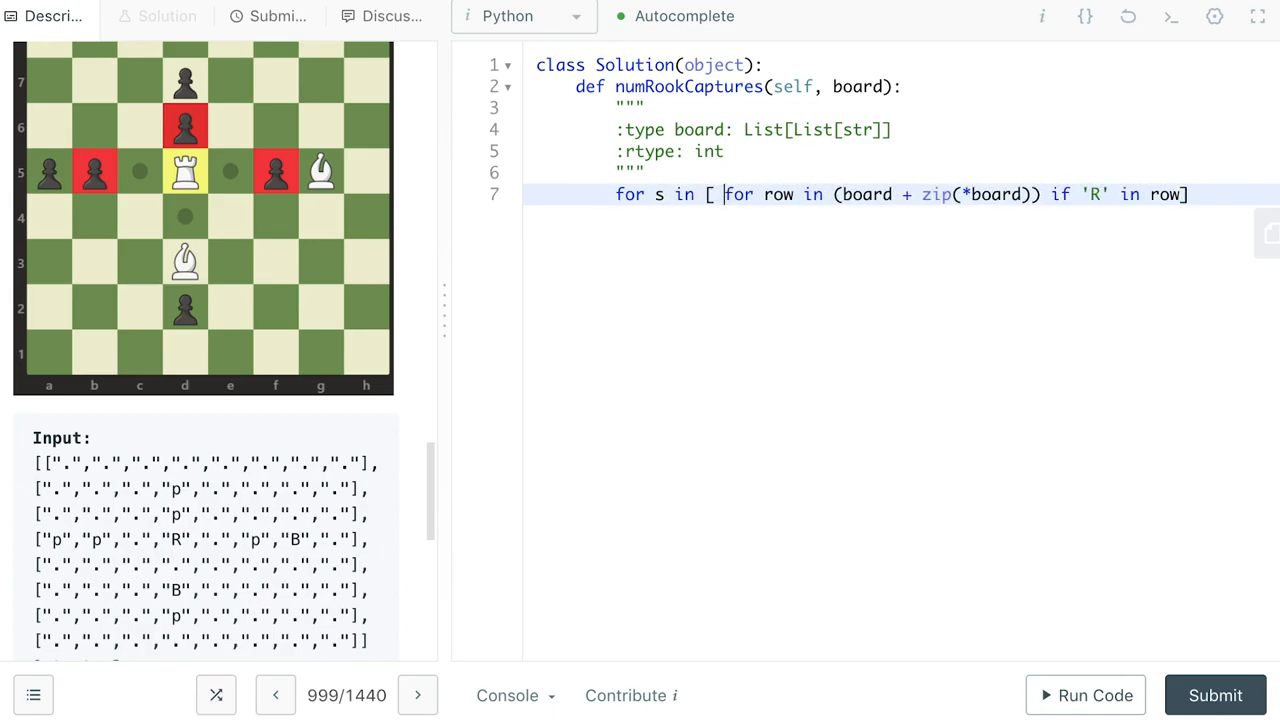
{"action": "type", "text": "''.join(row).replace('|'"}
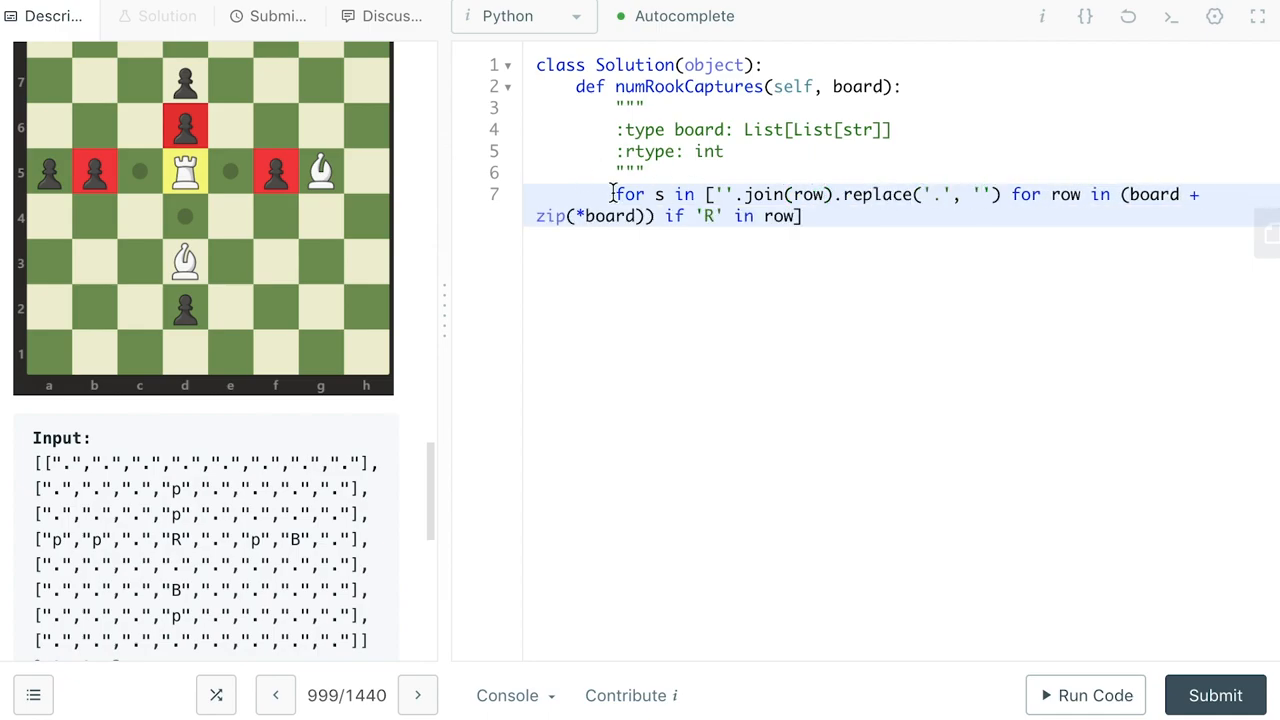
{"action": "type", "text": "s.count('Rp') + s.count('pR')"}
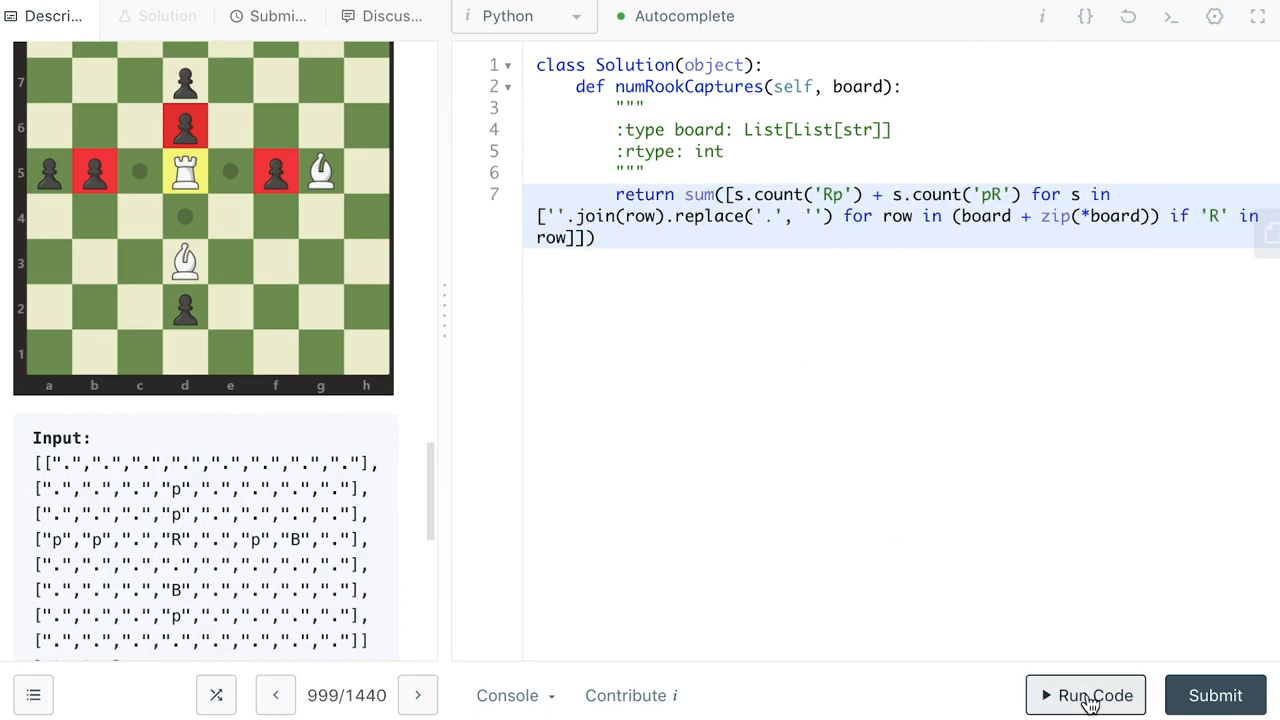
Collapse the Description pane so the code editor fills the window
{"action": "left_click", "coordinate": [1216, 696]}
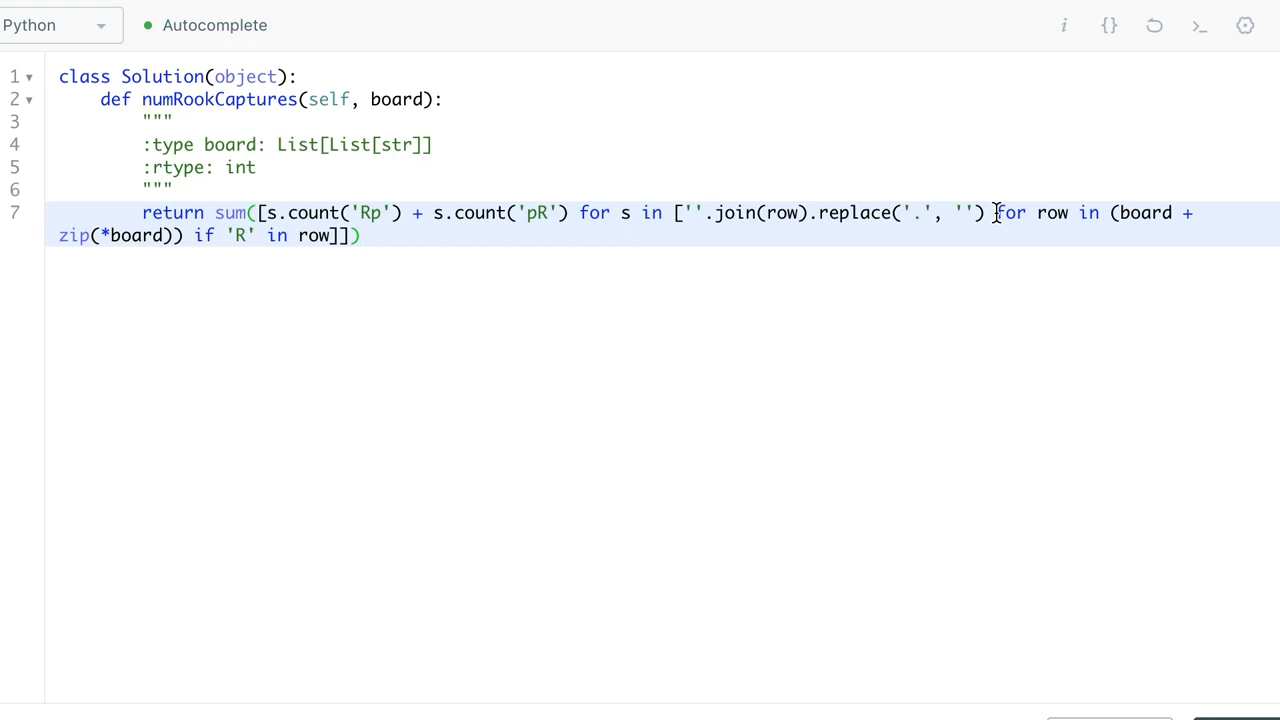
Walk through the solution line, highlighting loop variable s, then restore the Description pane beside the editor
{"action": "left_click", "coordinate": [360, 236]}
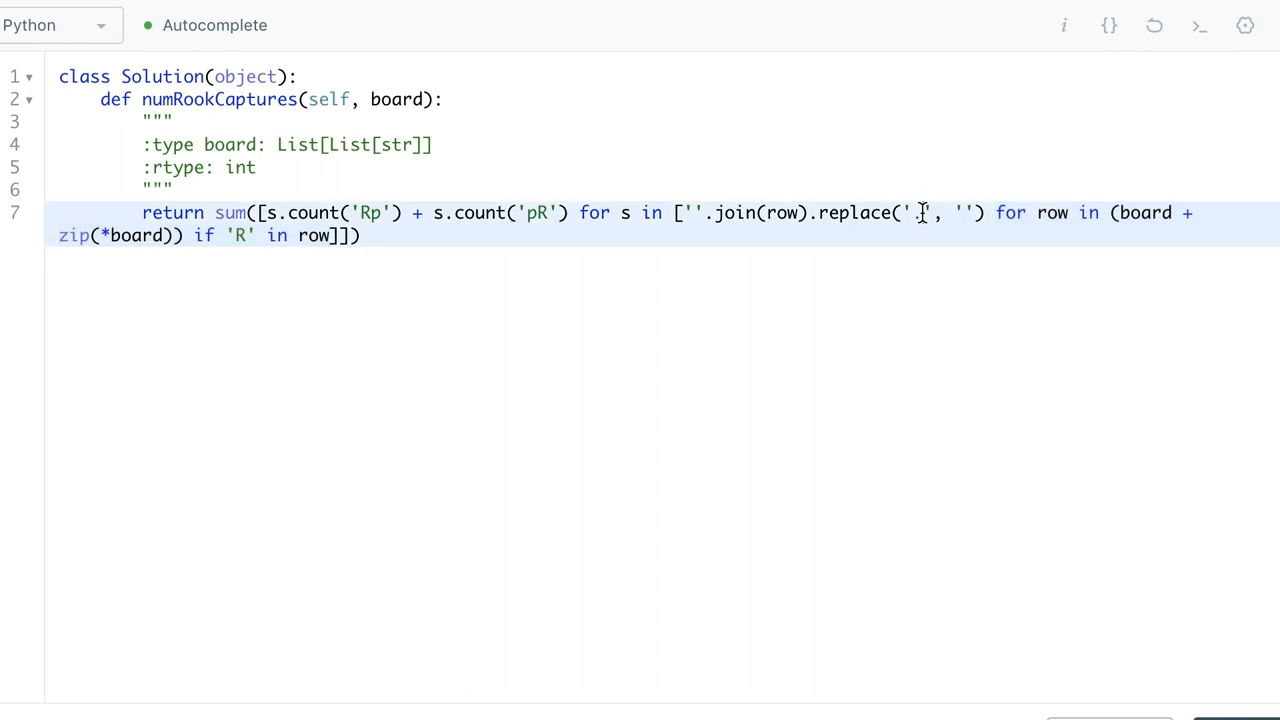
{"action": "type", "text": "."}
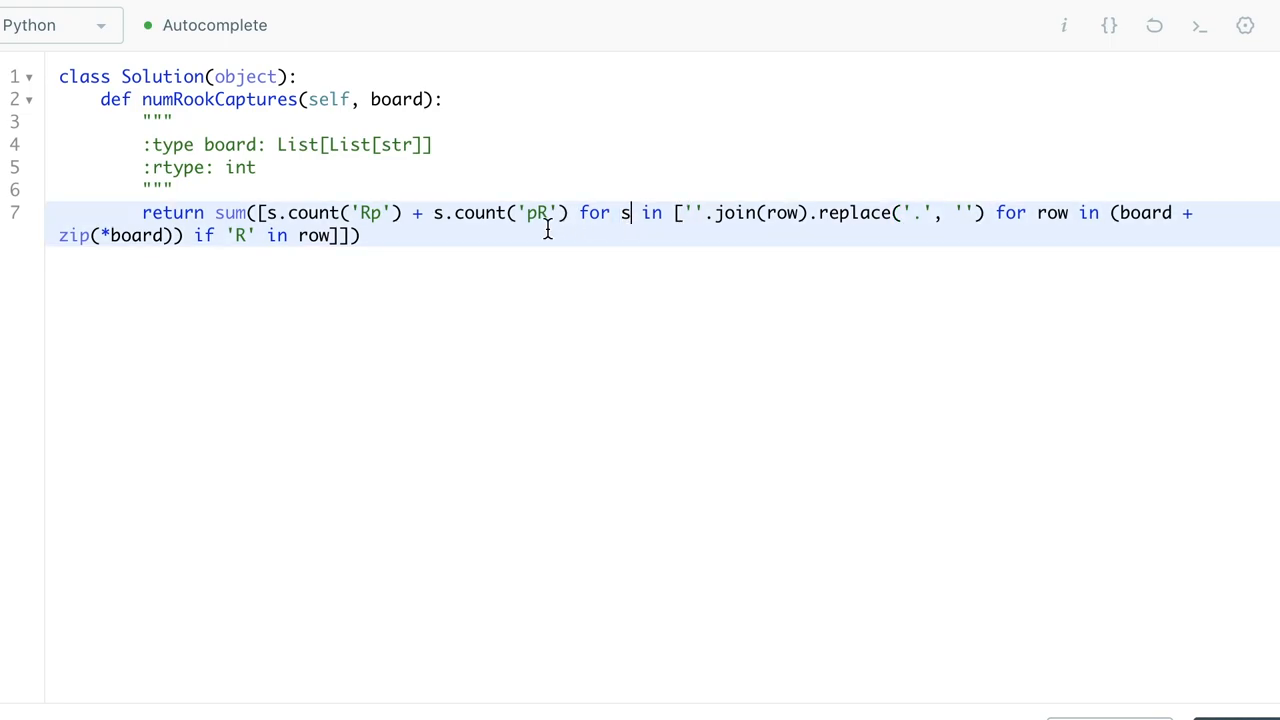
{"action": "double_click", "coordinate": [370, 212]}
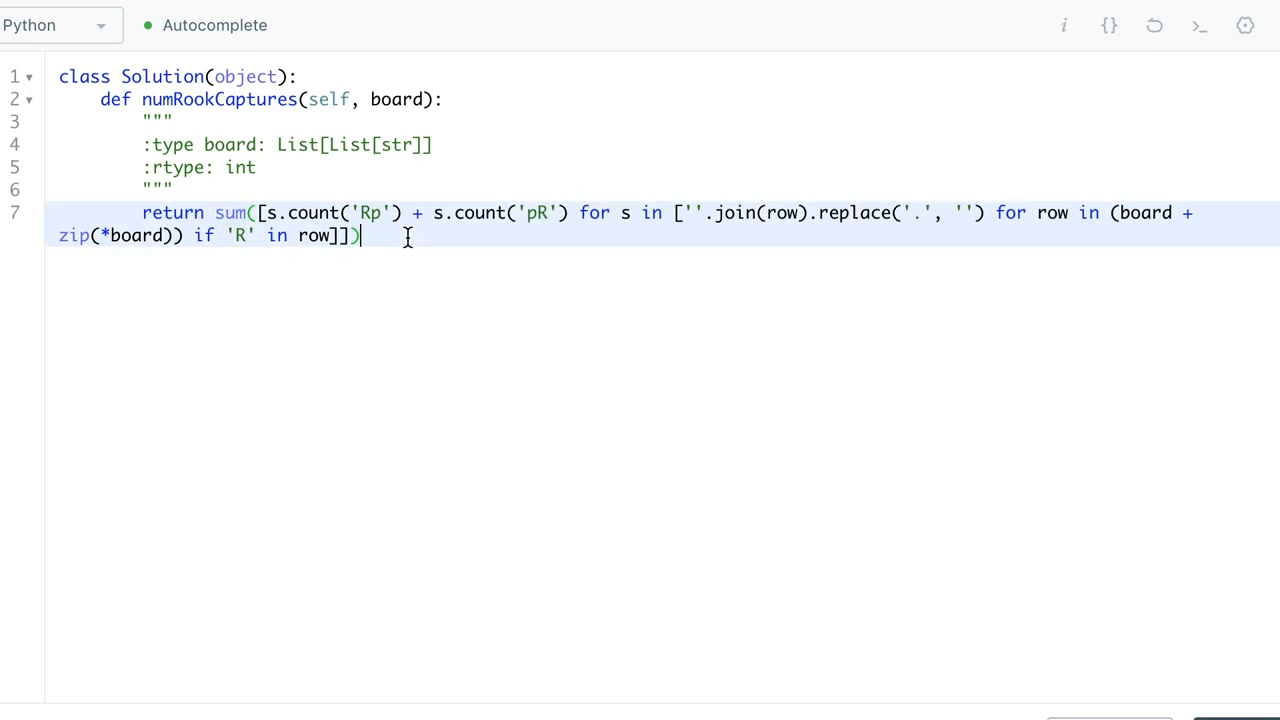
{"action": "left_click", "coordinate": [1254, 20]}
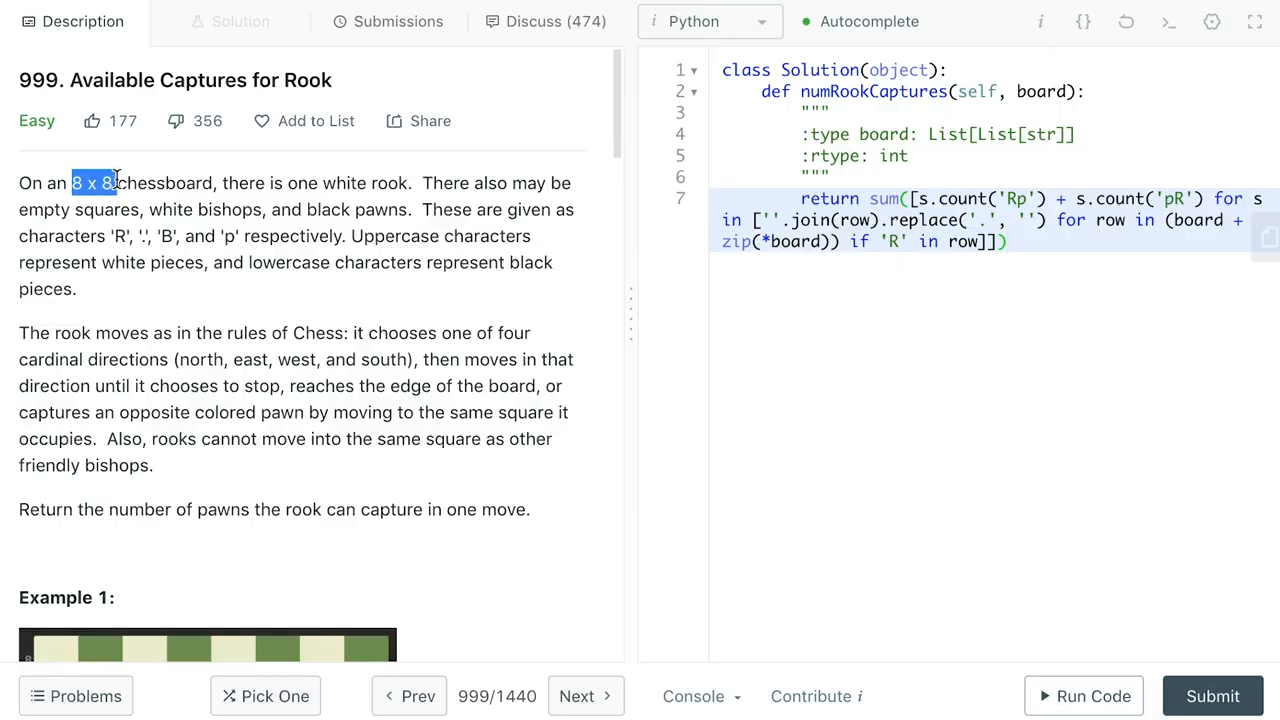